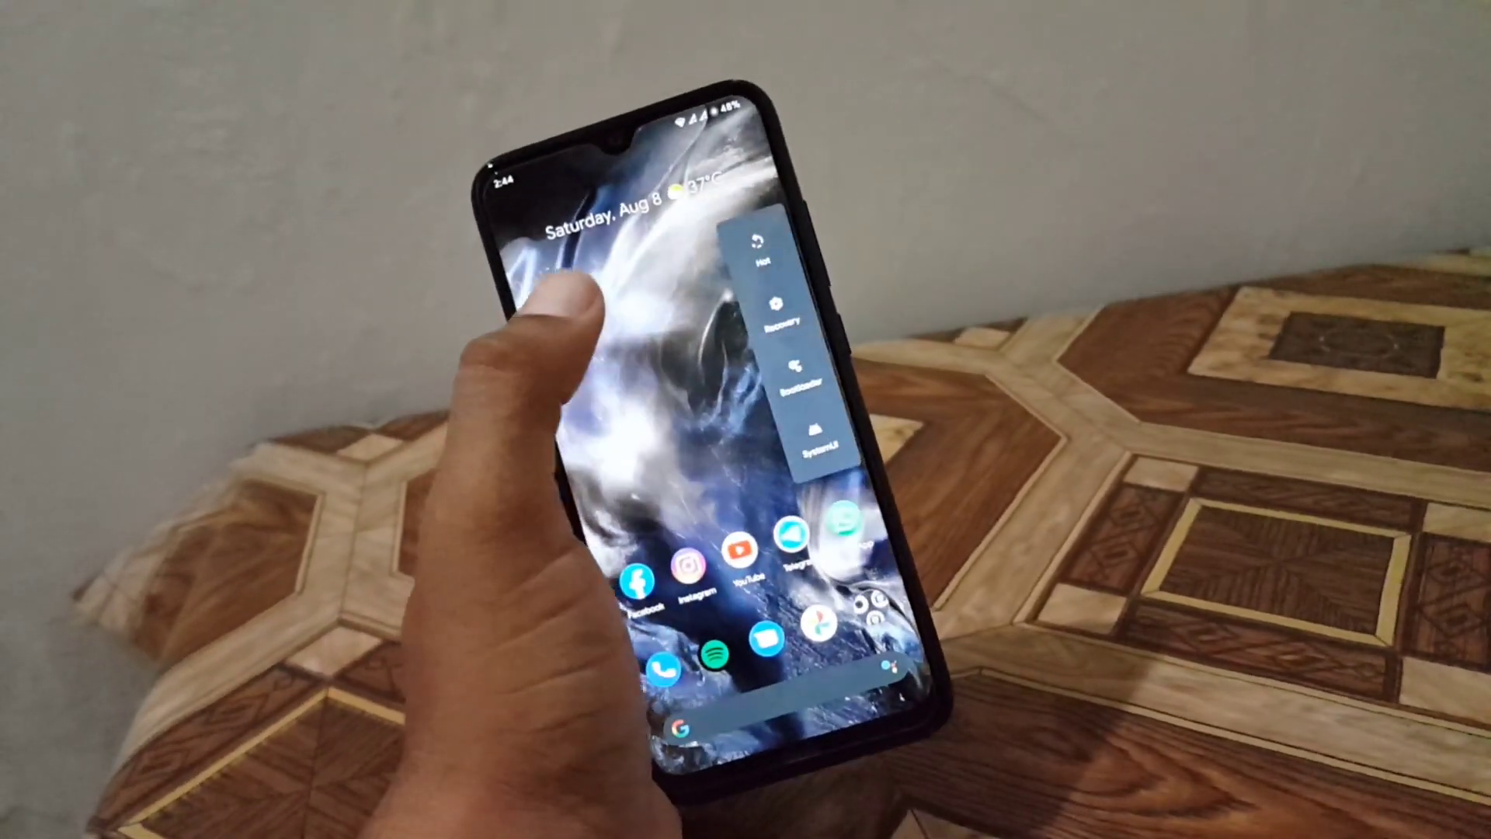
Close the power menu to reveal the Redmi home screen's app icons.
click(786, 322)
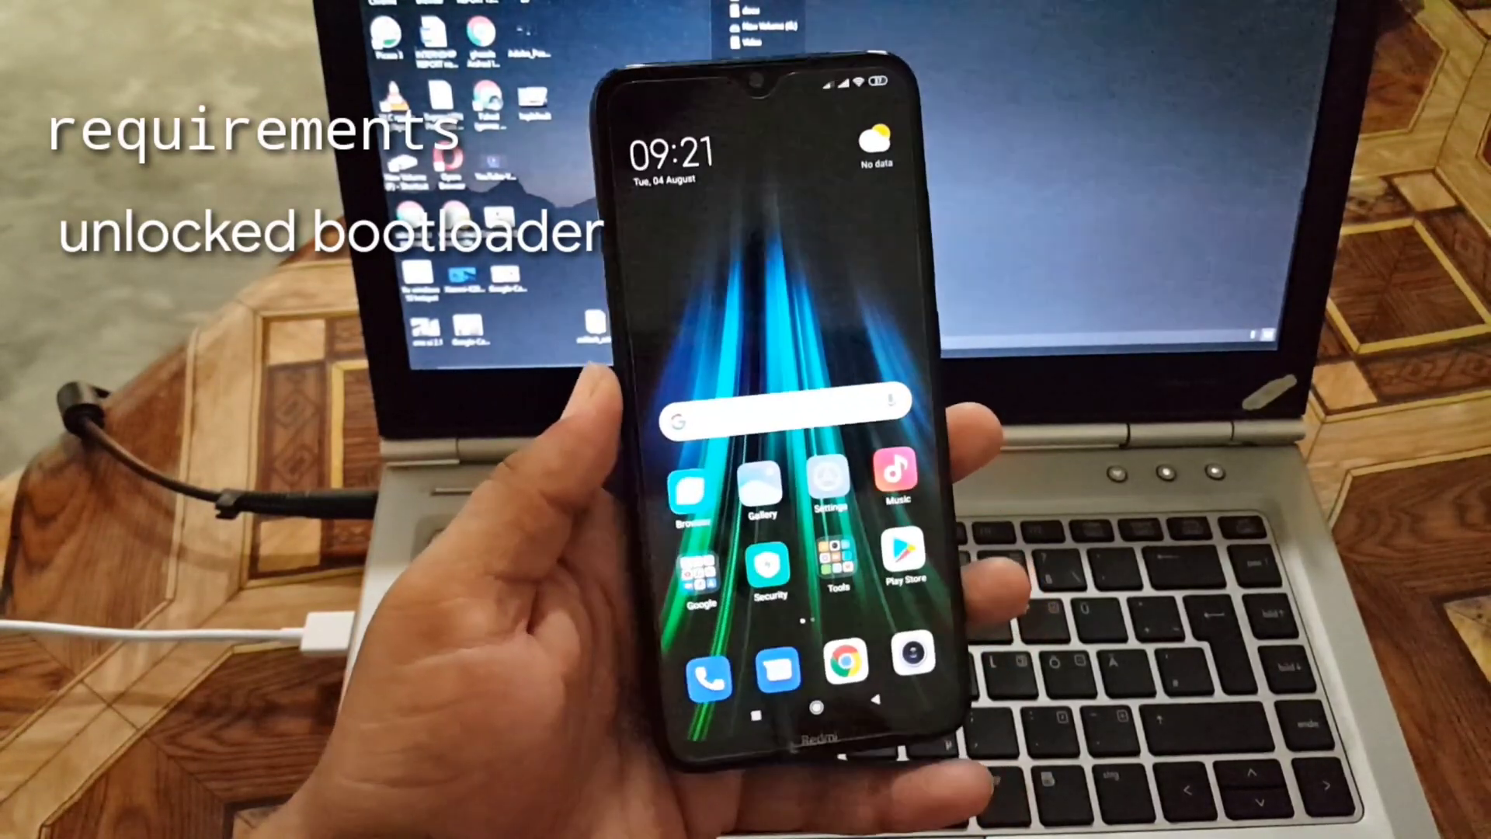
click(825, 488)
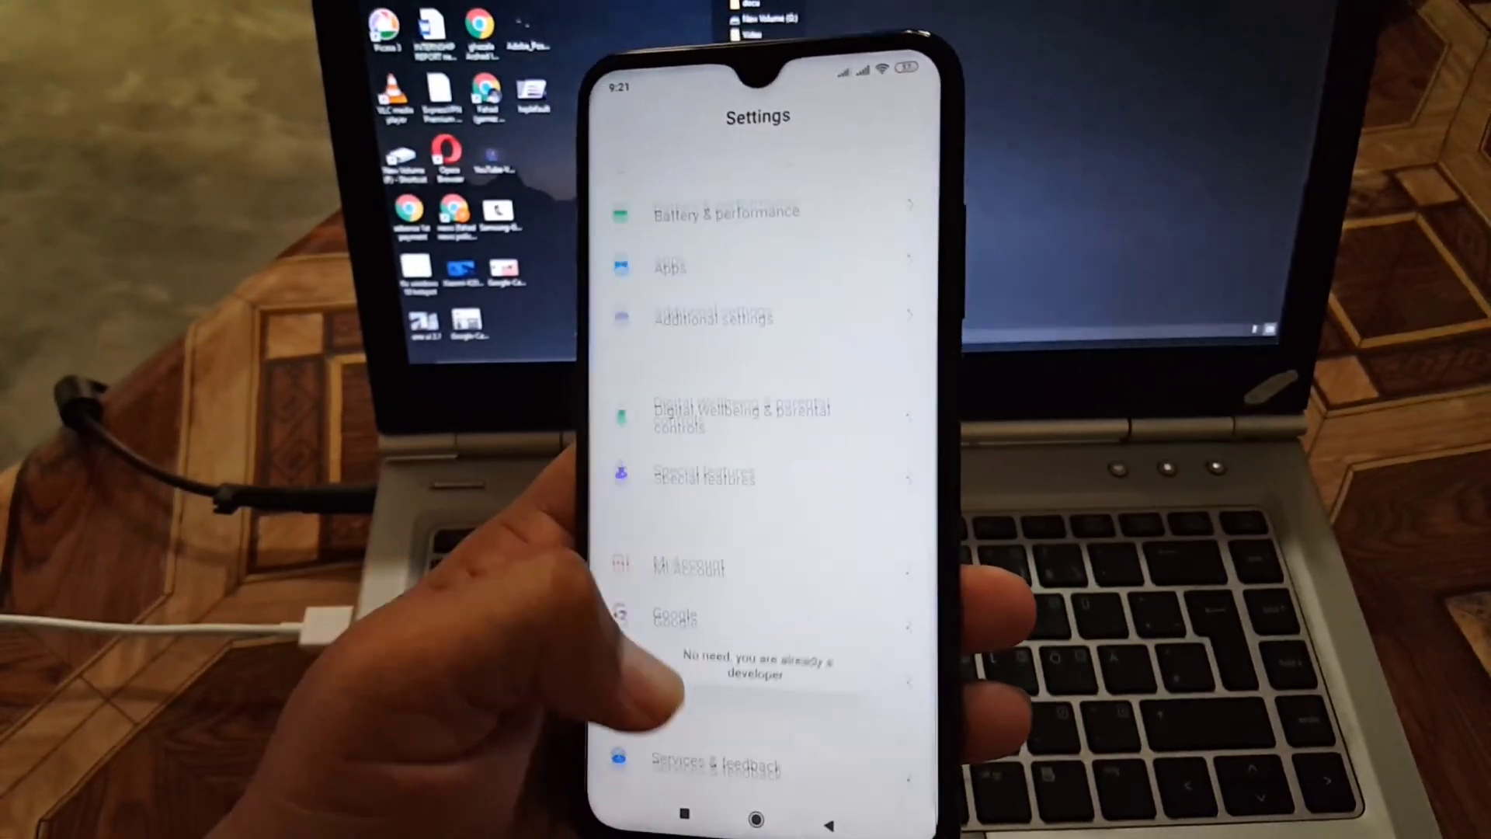
Navigate Additional settings, Developer options, then Mi Unlock status to check the bootloader.
click(713, 317)
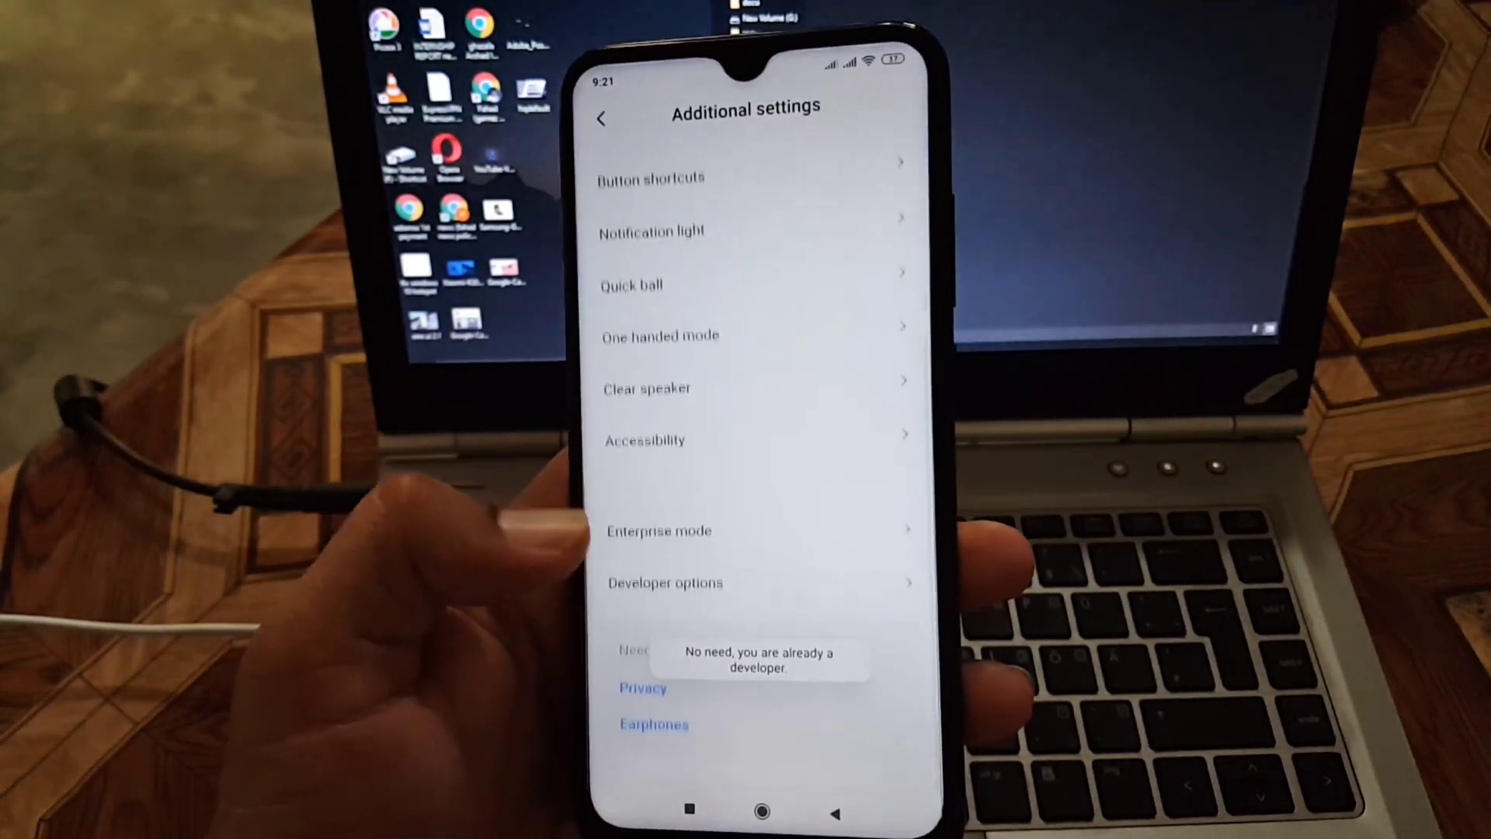
click(665, 583)
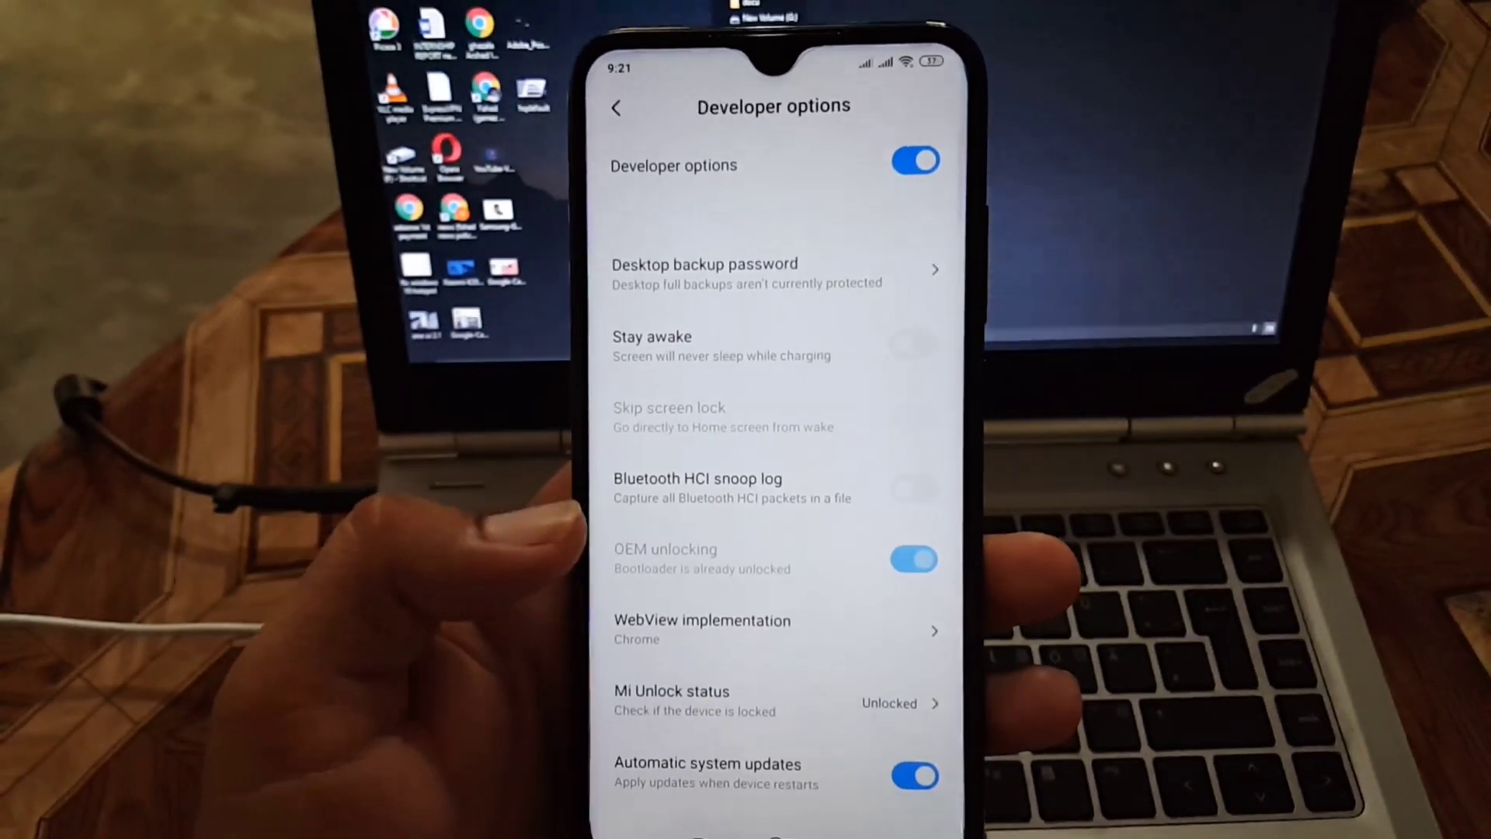
click(772, 700)
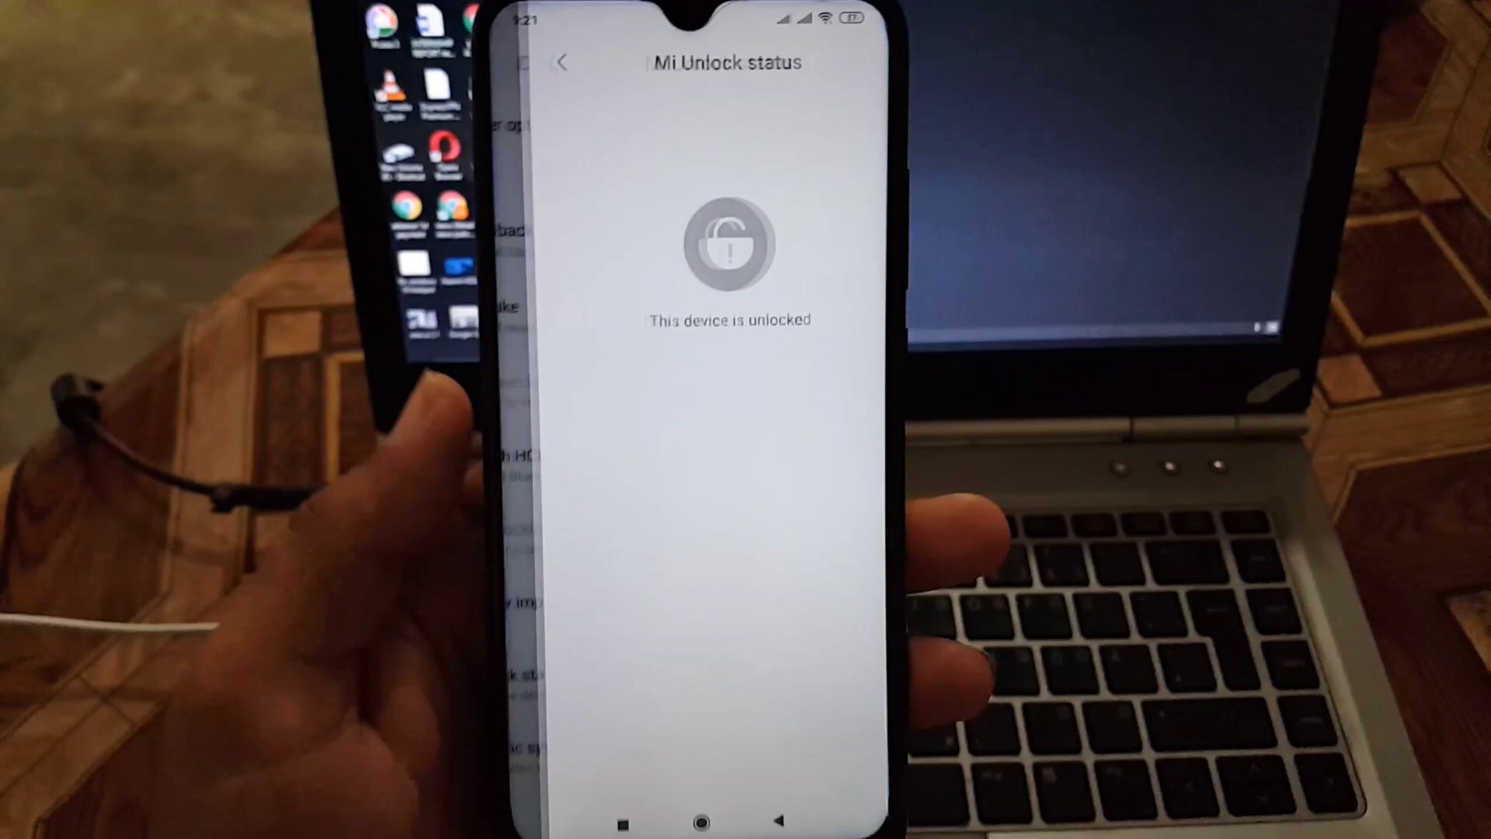